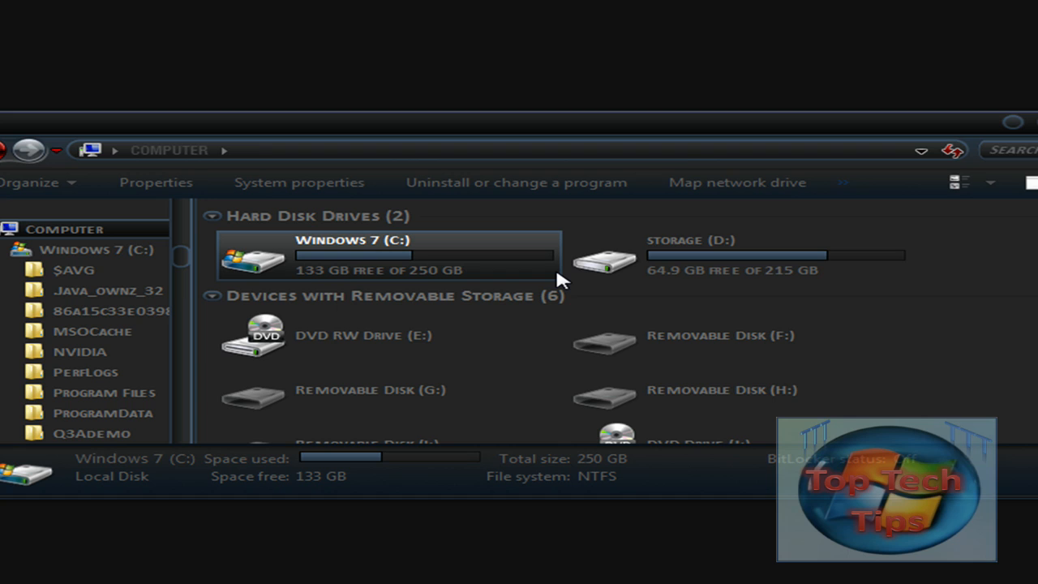
mouse_move(570, 268)
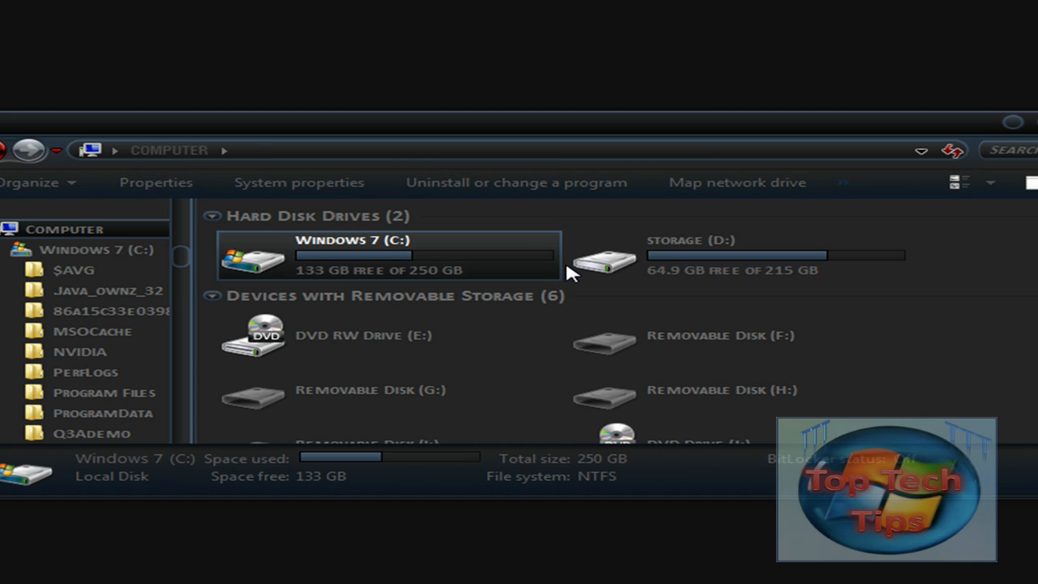
mouse_move(440, 268)
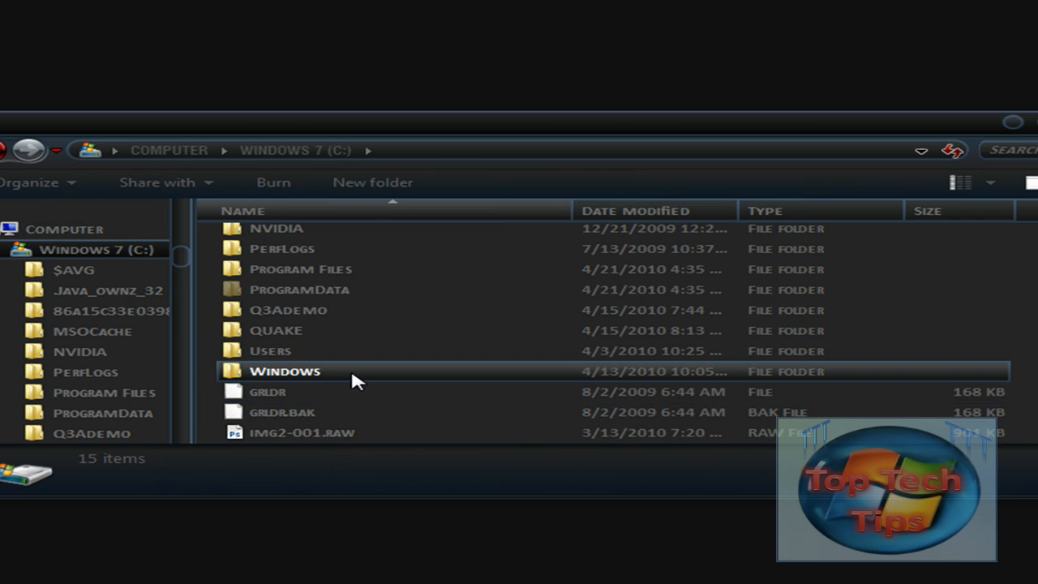
- Browse to C:\Windows\System32 and right-click authui.dll for its actions
double_click(285, 370)
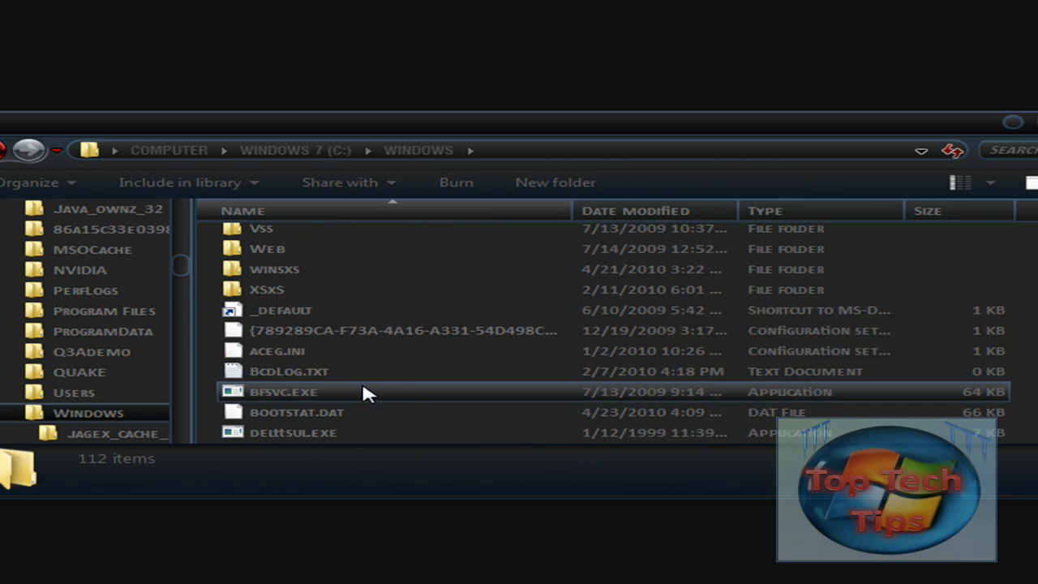
scroll(down, 3)
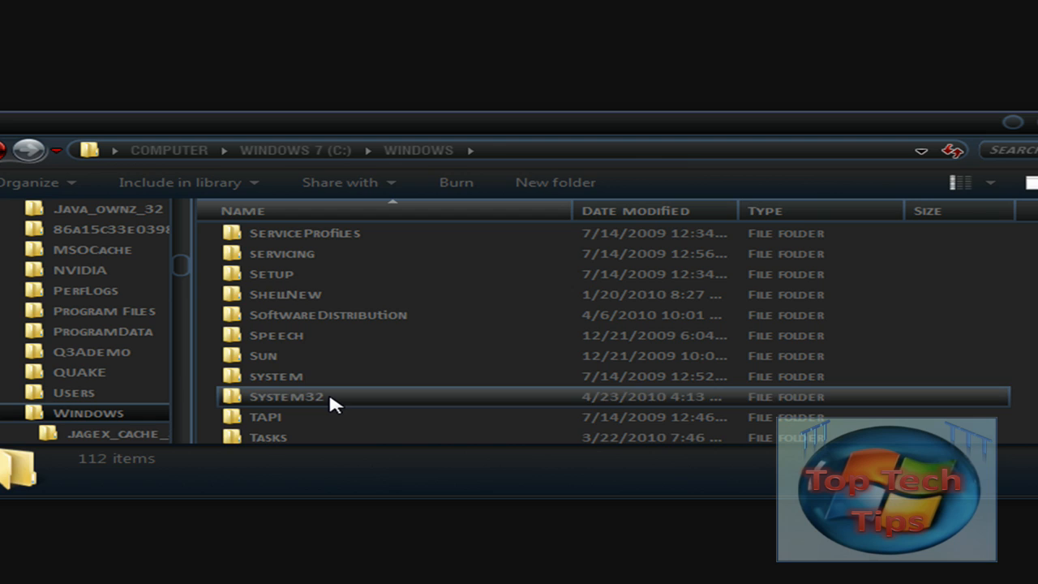
double_click(285, 397)
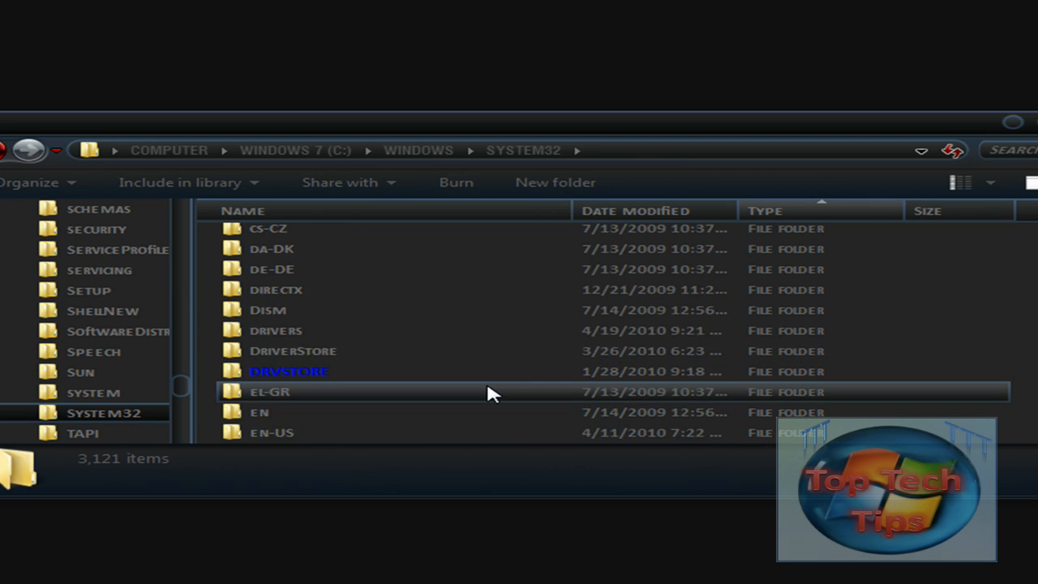
scroll(down, 3)
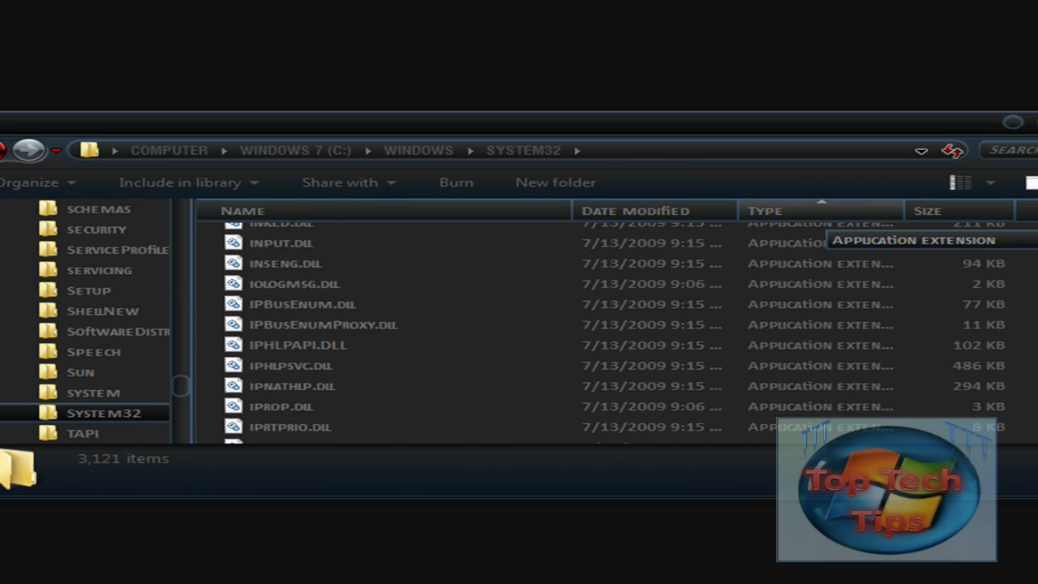
scroll(down, 3)
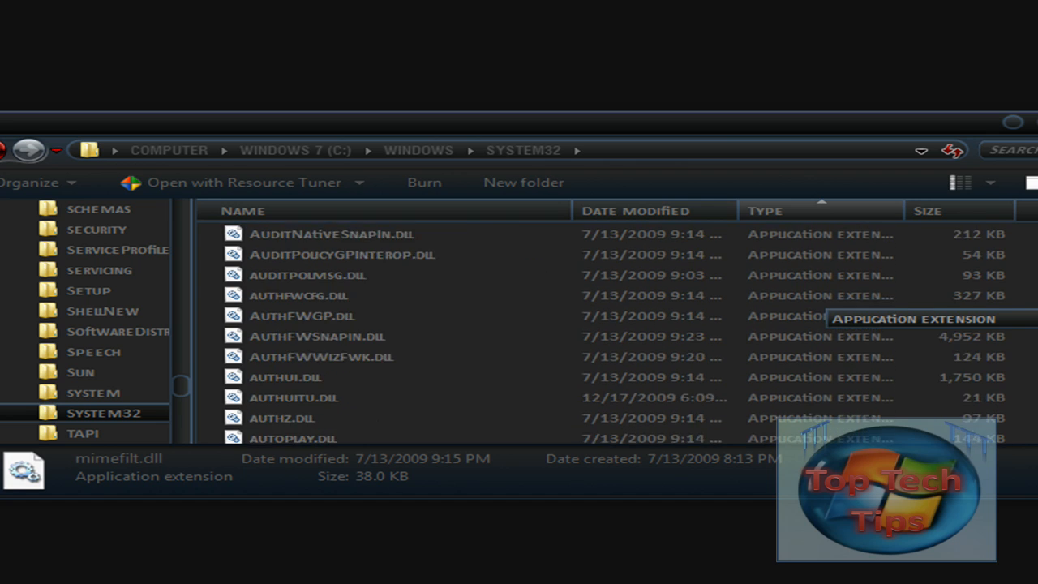
scroll(down, 3)
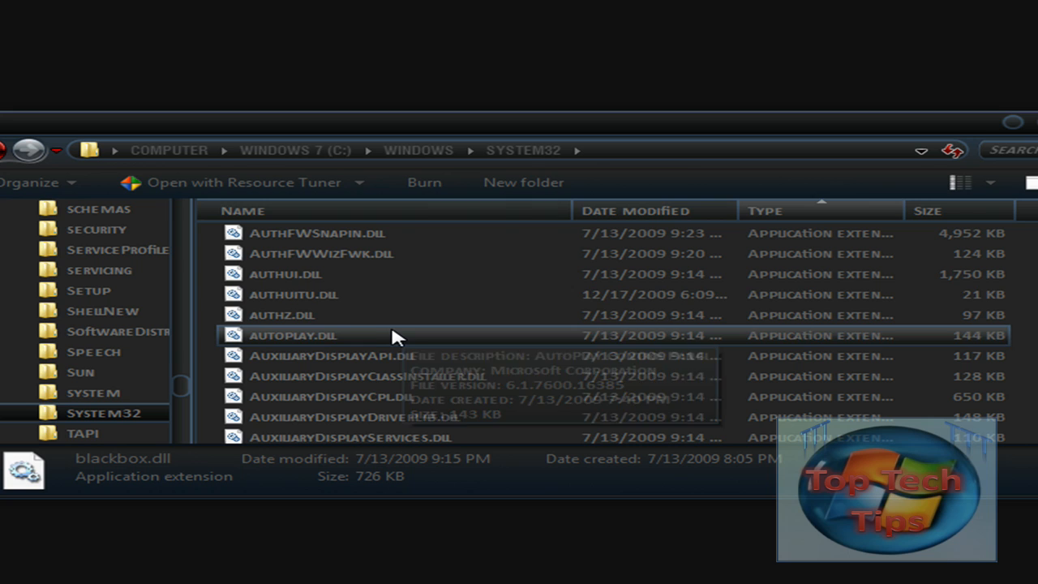
mouse_move(373, 284)
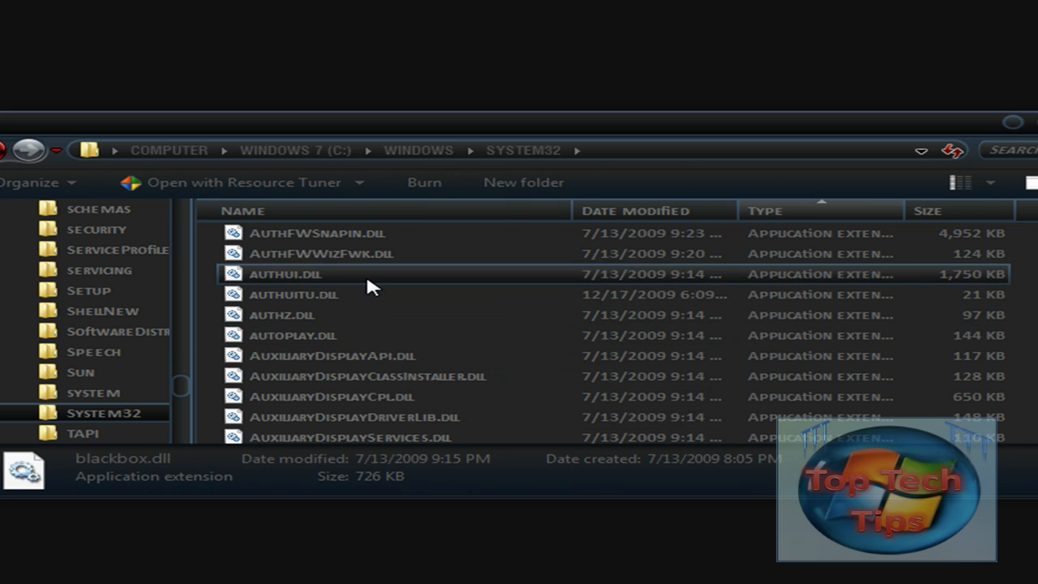
right_click(292, 274)
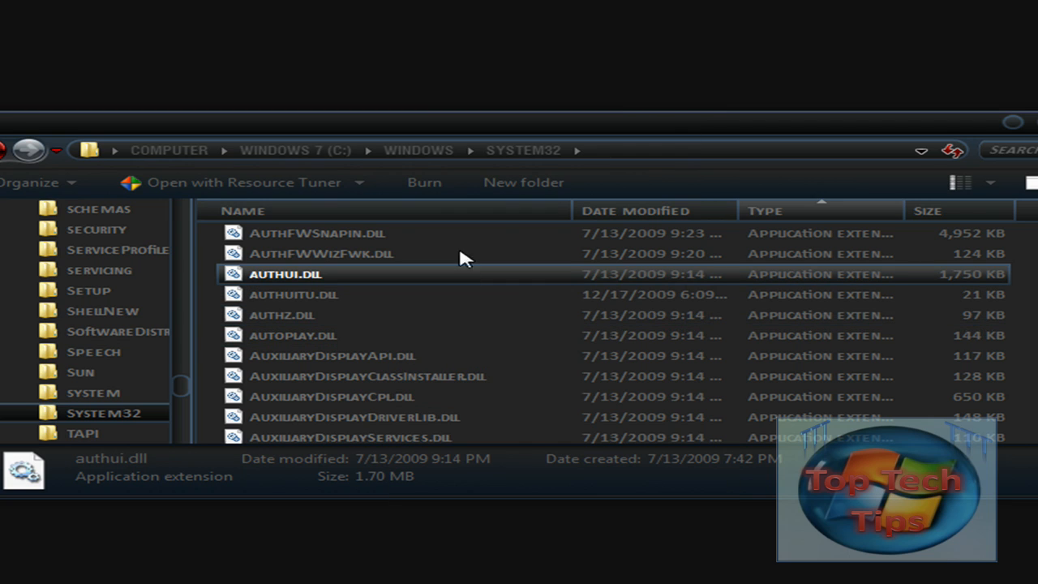
mouse_move(463, 258)
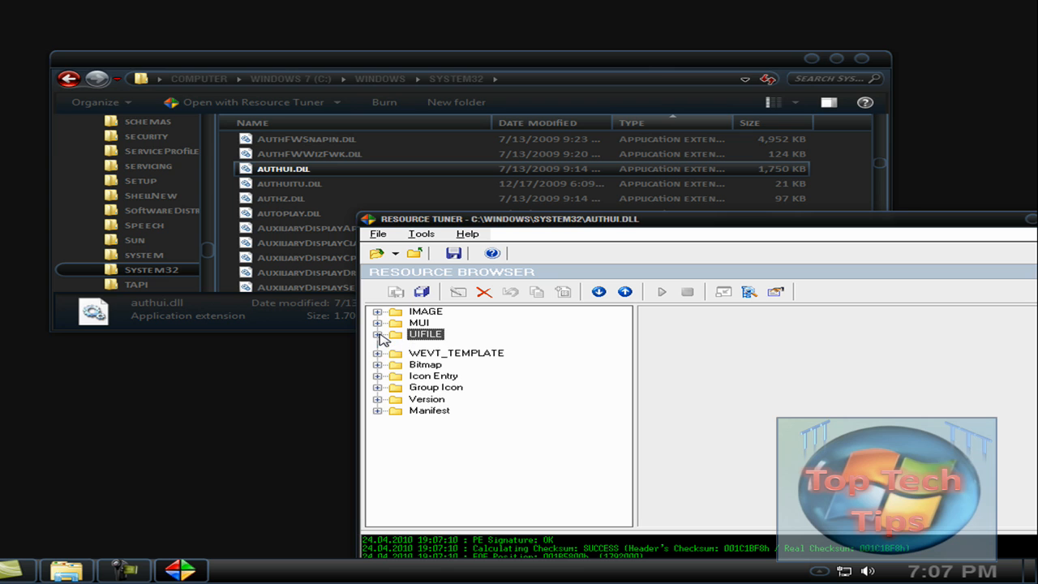
- Expand the UIFILE resources of authui.dll in Resource Tuner
click(382, 333)
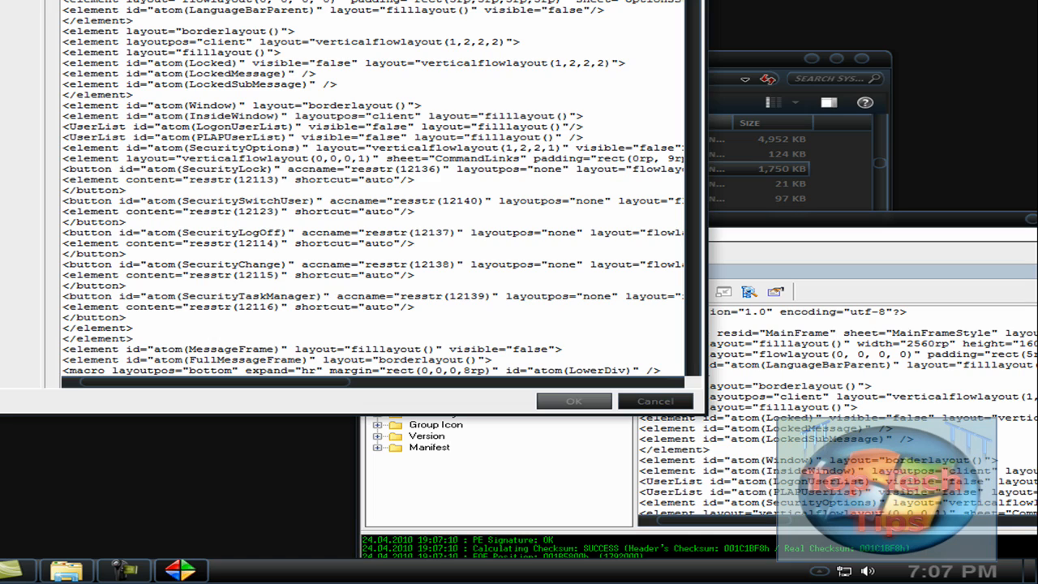
- Scroll the UIFILE XML down past the dialog buttons to the Branding and Accessibility elements
scroll(down, 3)
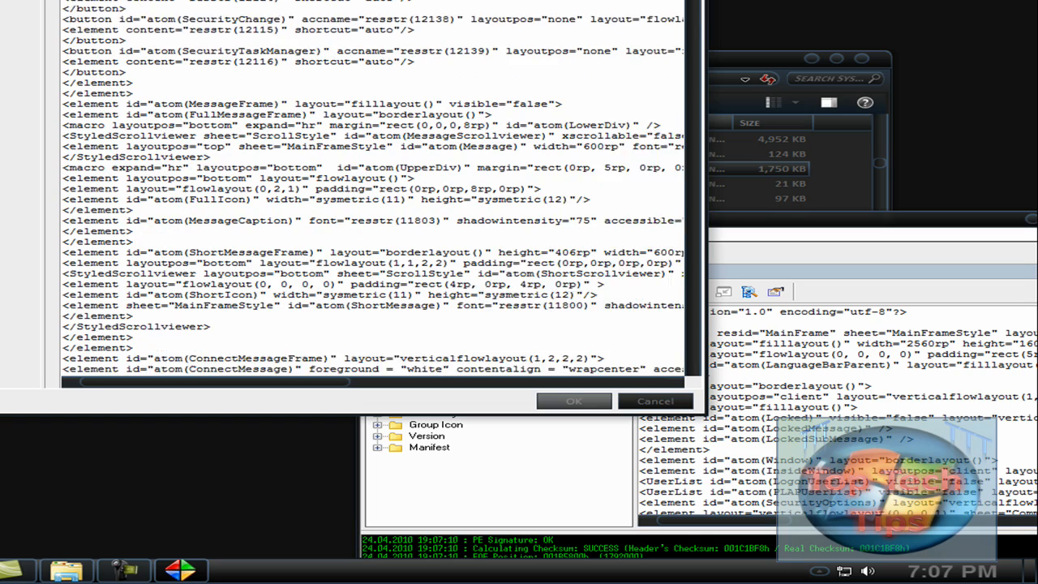
scroll(down, 3)
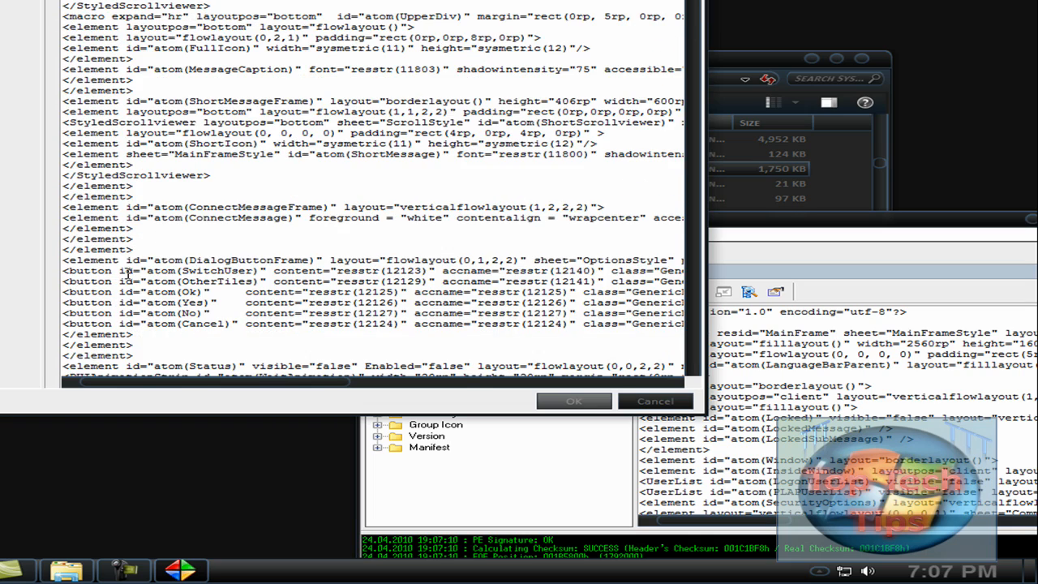
scroll(down, 3)
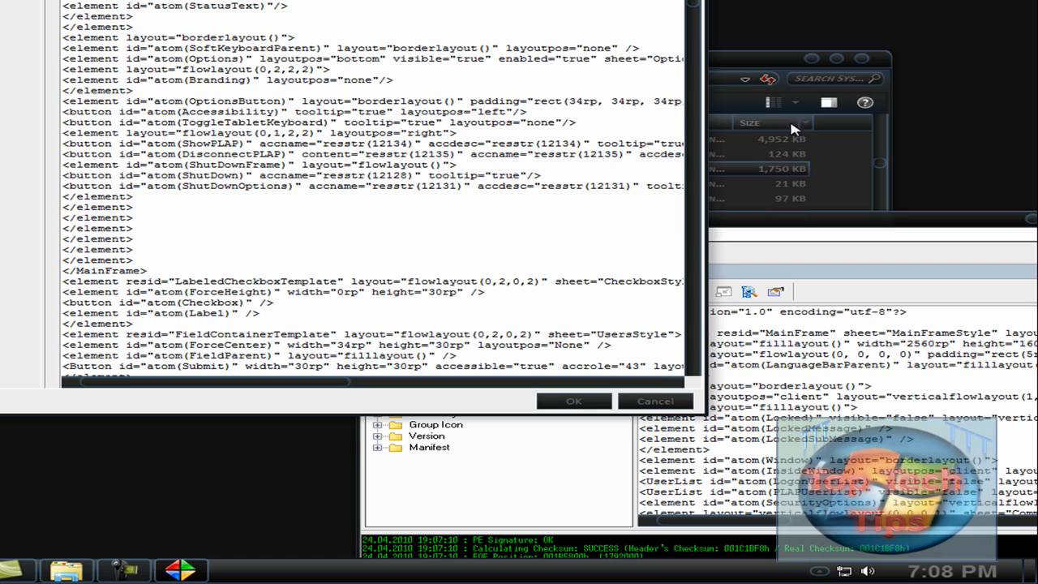
mouse_move(790, 128)
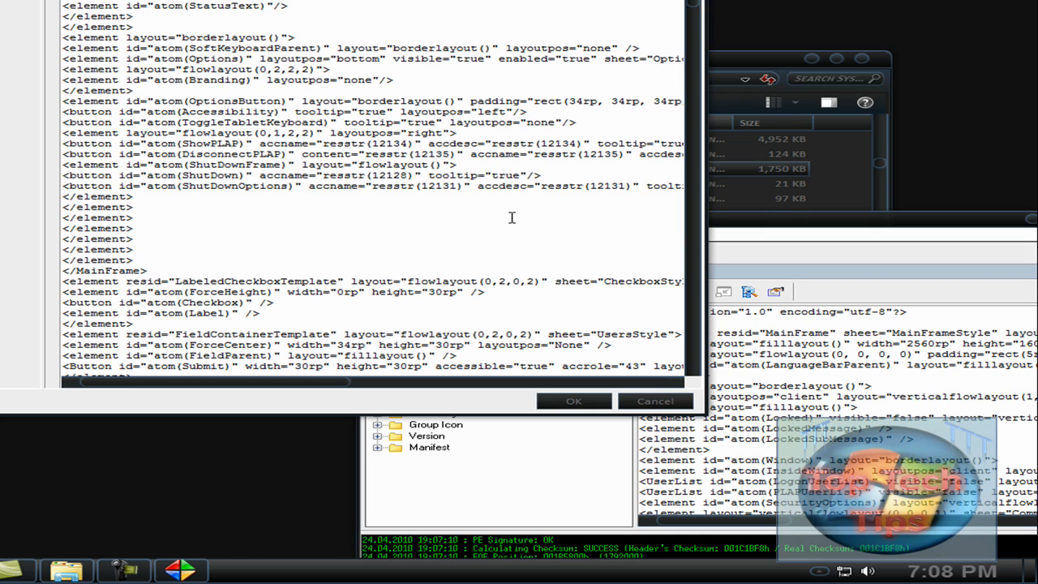
mouse_move(498, 209)
text(non)
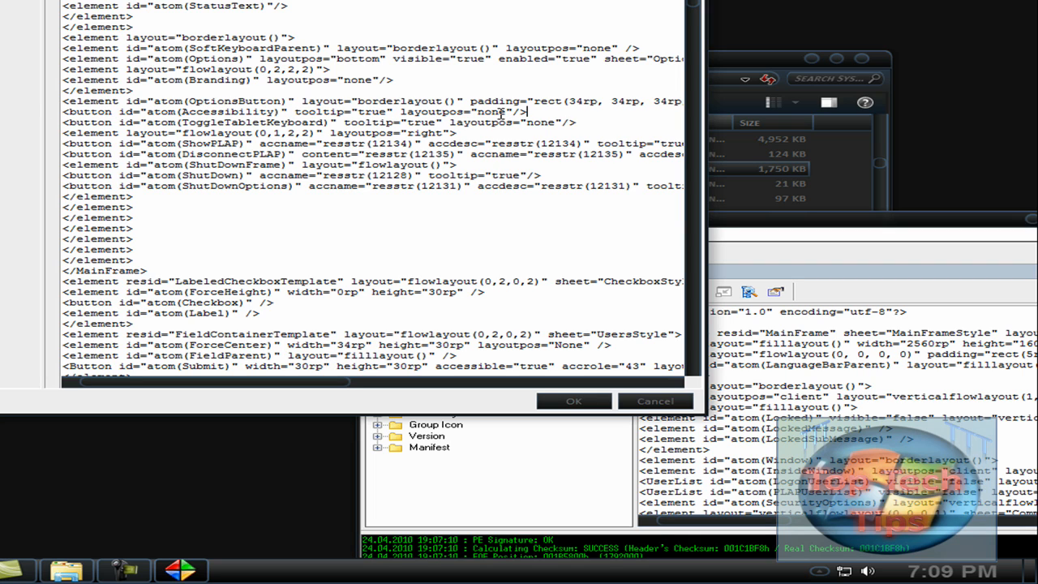
mouse_move(582, 397)
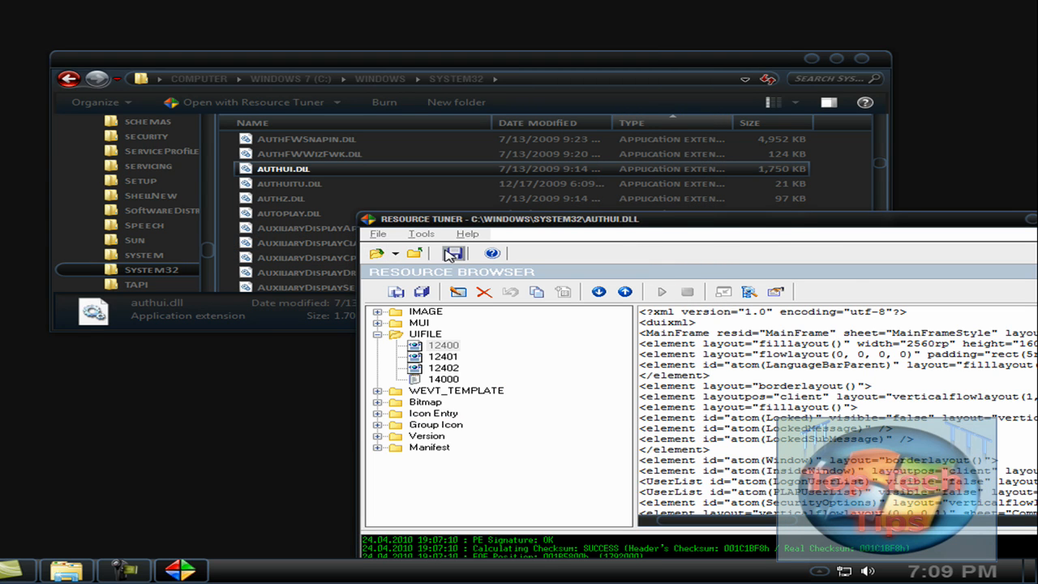
- Save as authui.dll and confirm replacing the existing file
click(453, 252)
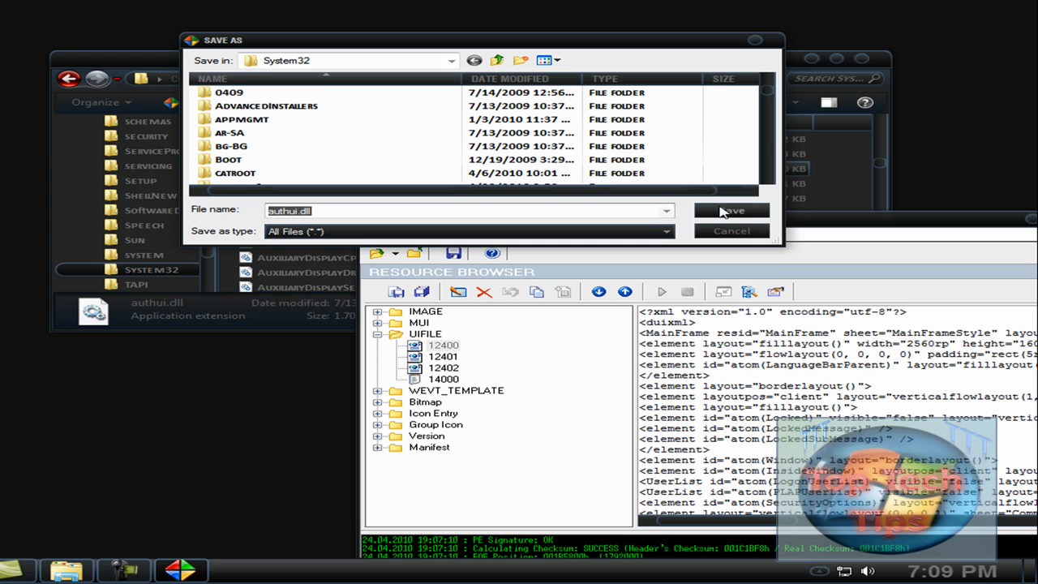
click(731, 211)
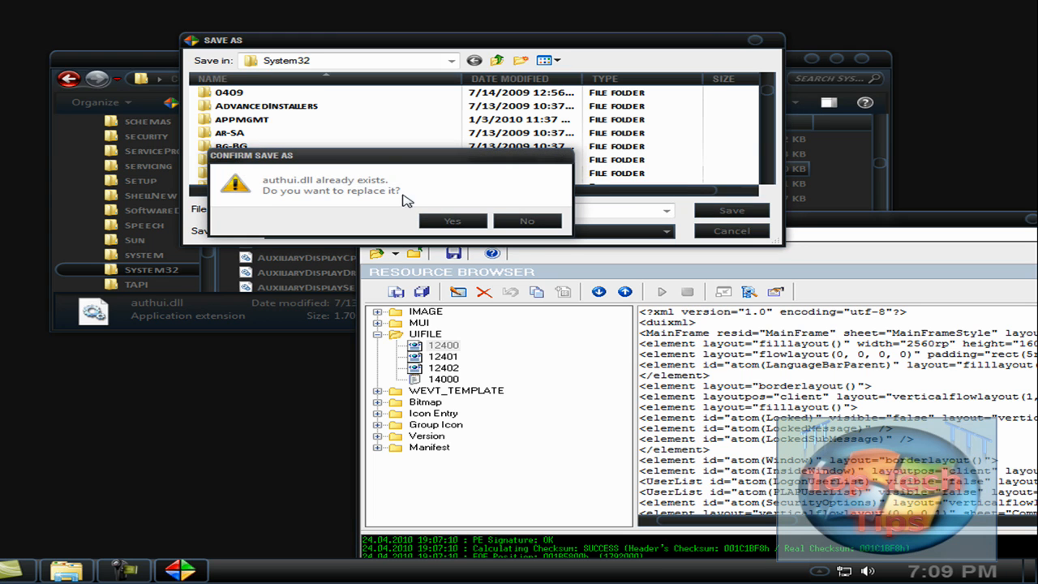
click(452, 221)
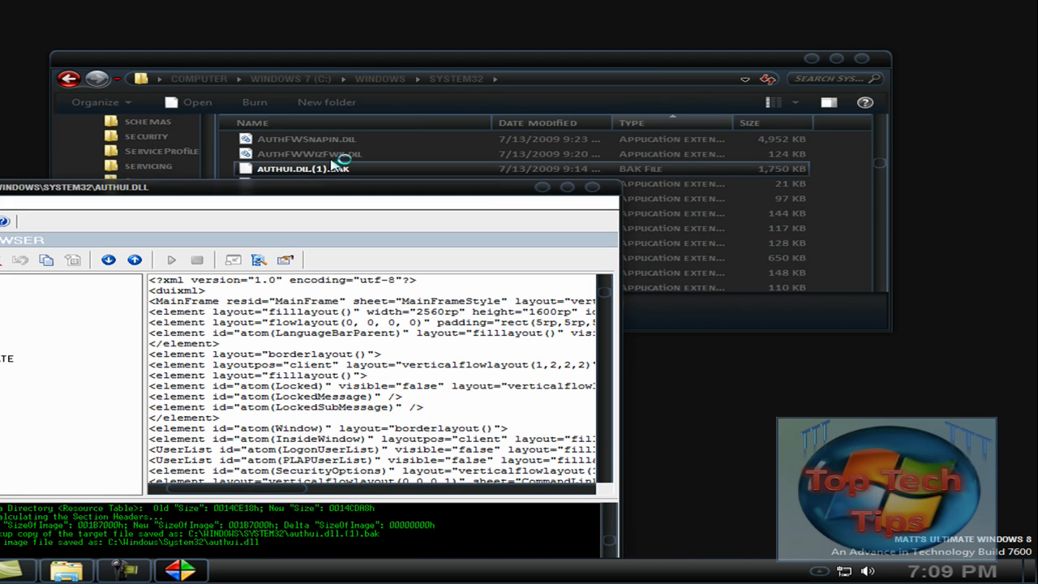